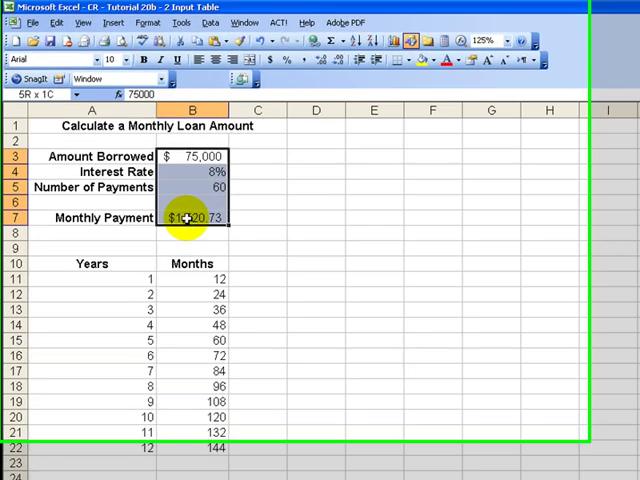
Review the payment formula and the amount borrowed, interest rate and payment-count inputs.
double_click(192, 217)
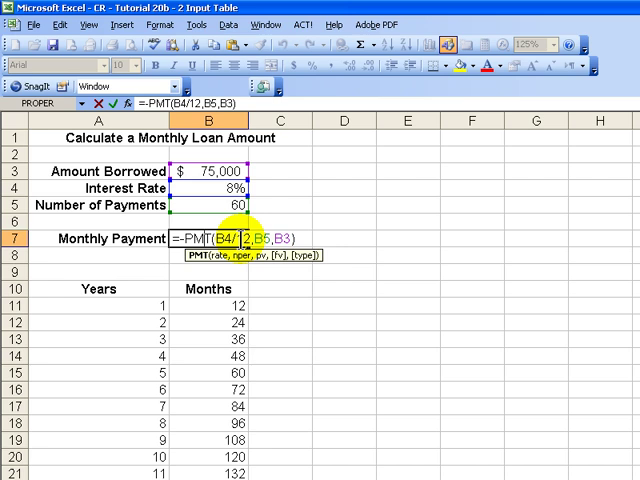
key(Return)
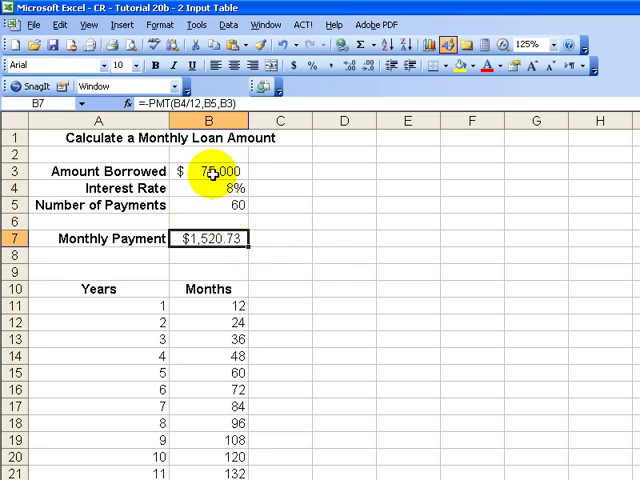
click(210, 171)
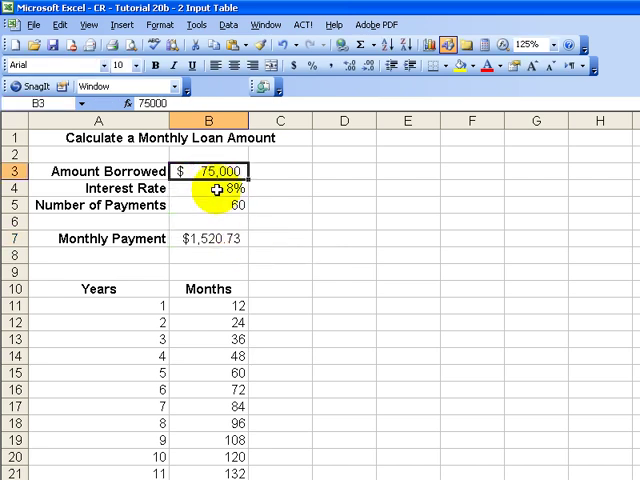
click(213, 189)
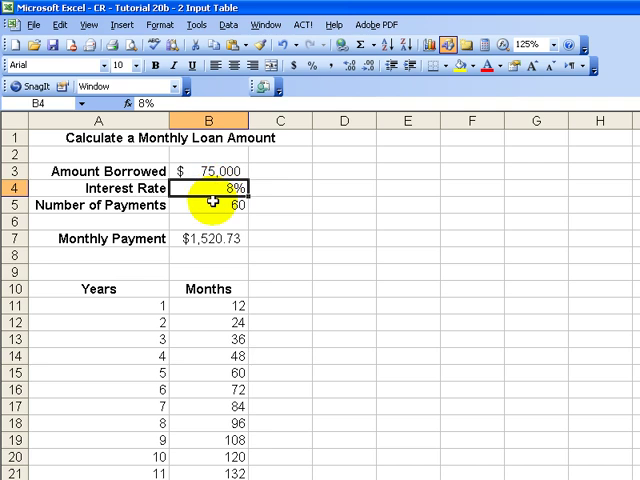
click(212, 205)
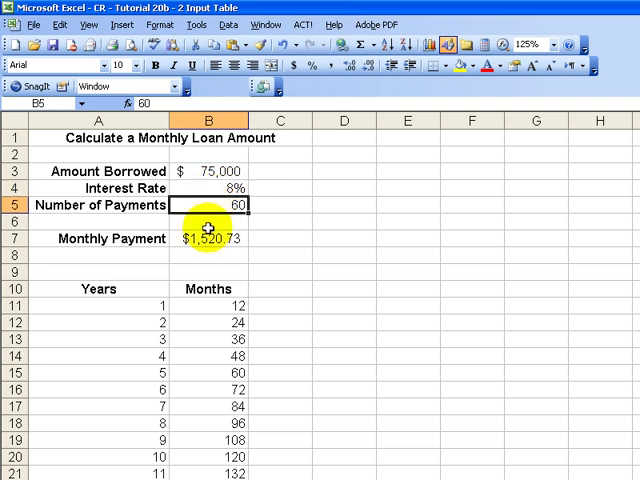
click(212, 238)
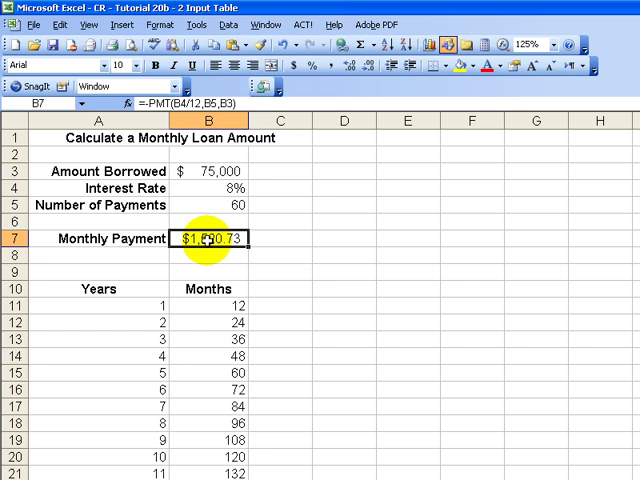
click(210, 205)
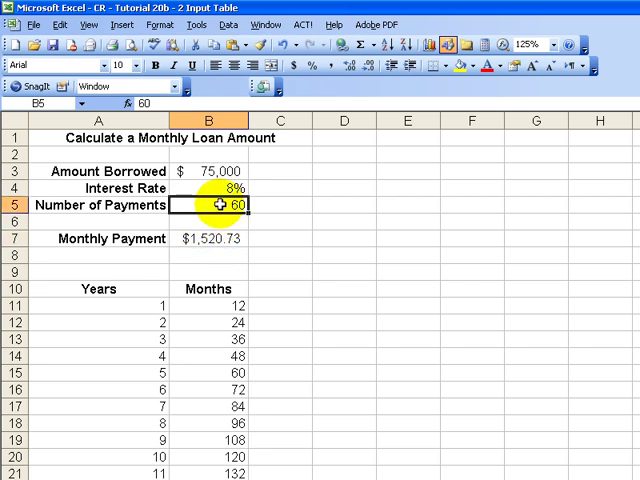
click(213, 189)
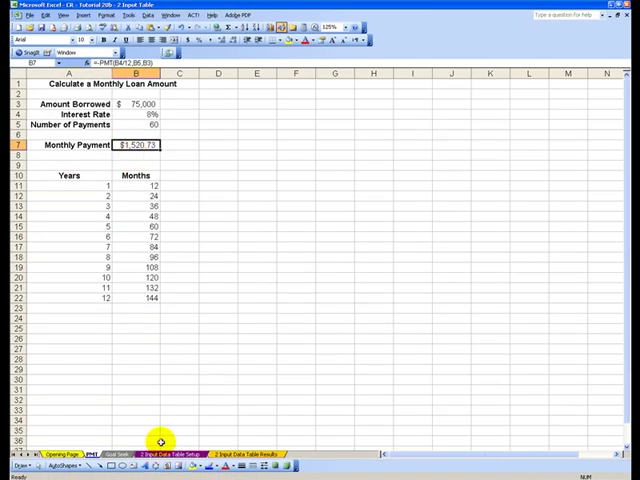
On '2 Input Data Table Setup', inspect the B7 formula and the payment counts from 36.
click(155, 454)
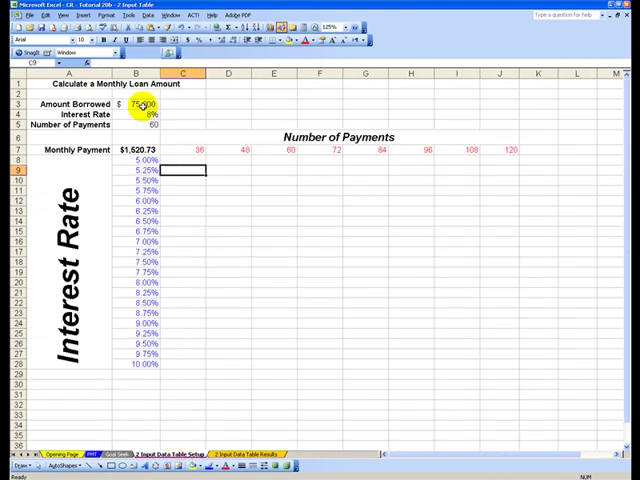
click(138, 104)
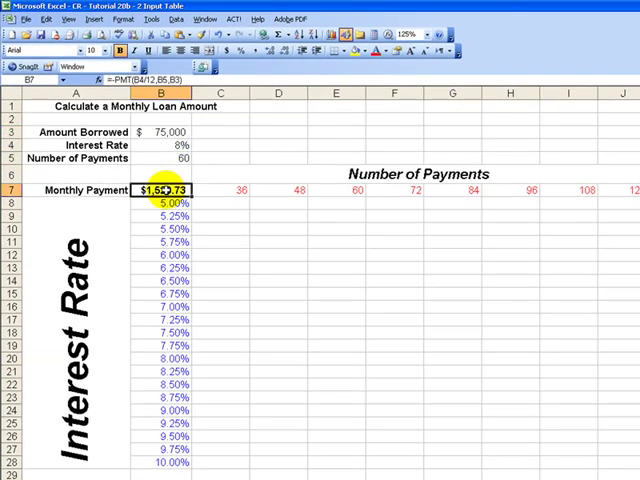
double_click(158, 190)
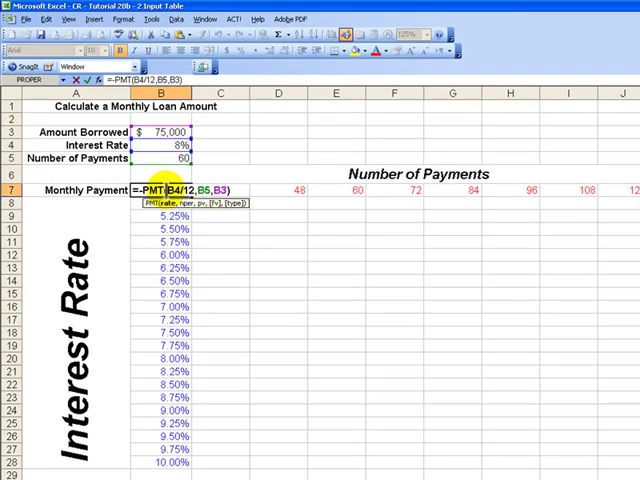
key(Return)
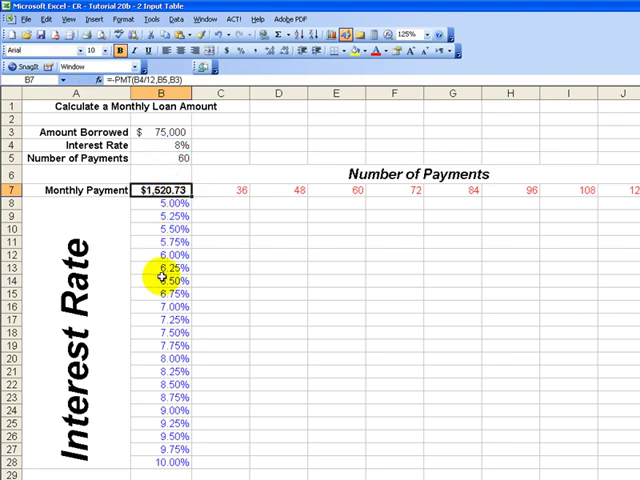
mouse_move(210, 195)
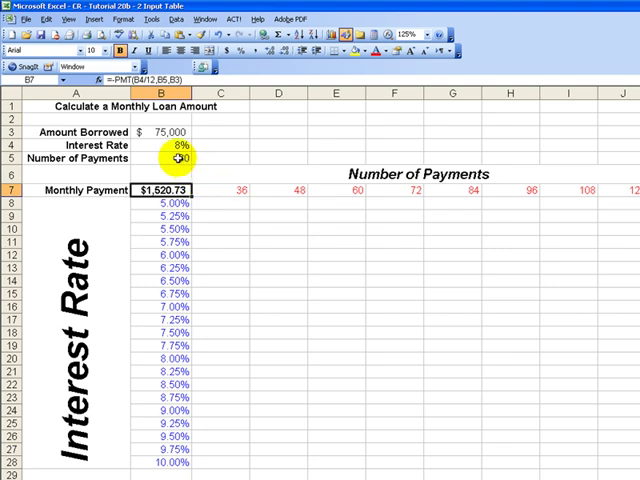
click(165, 159)
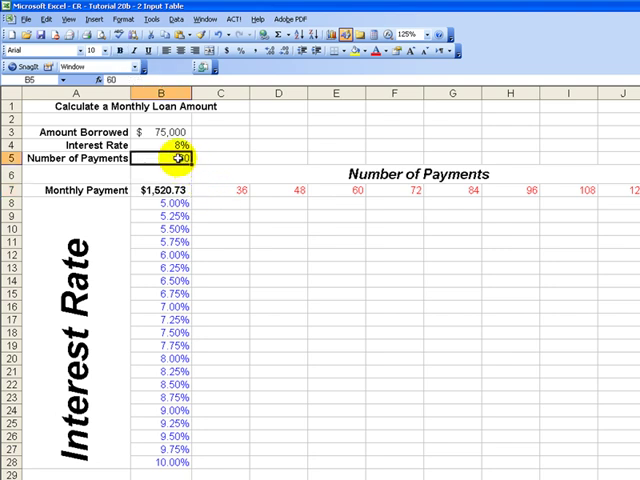
click(224, 192)
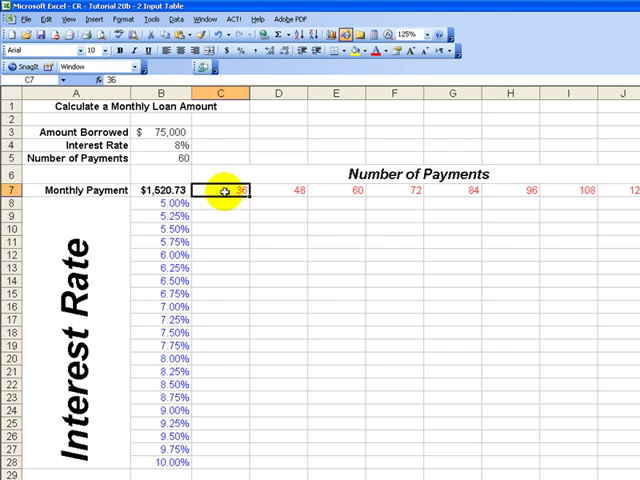
click(279, 190)
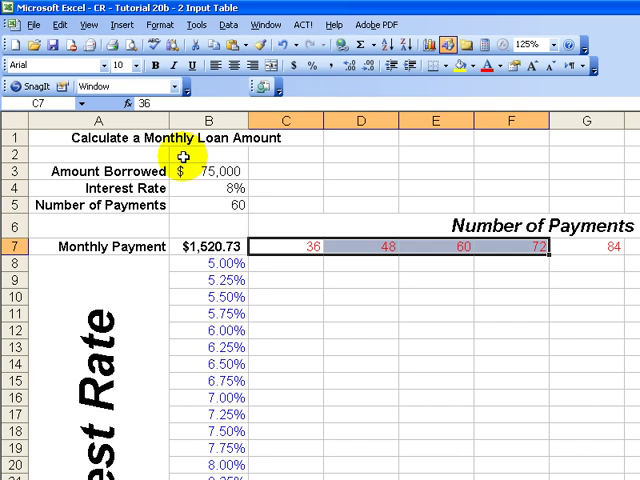
Review the interest-rate column from 5.00% and the payment-count headings starting at 36.
click(205, 188)
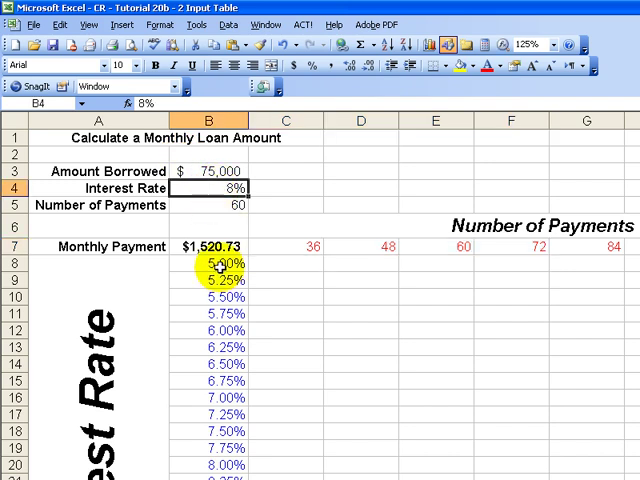
click(213, 264)
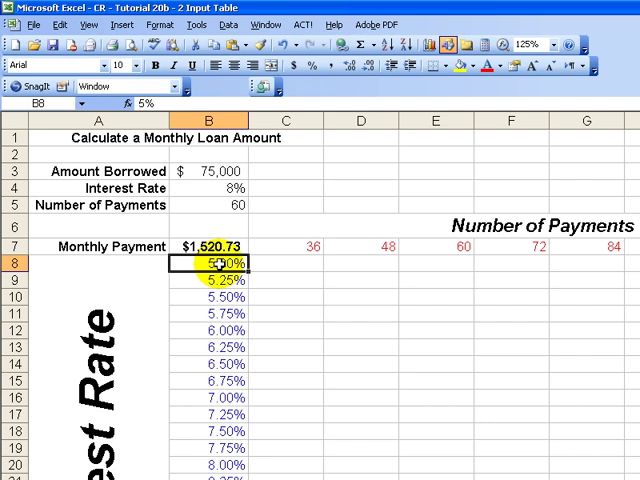
drag(213, 263, 213, 410)
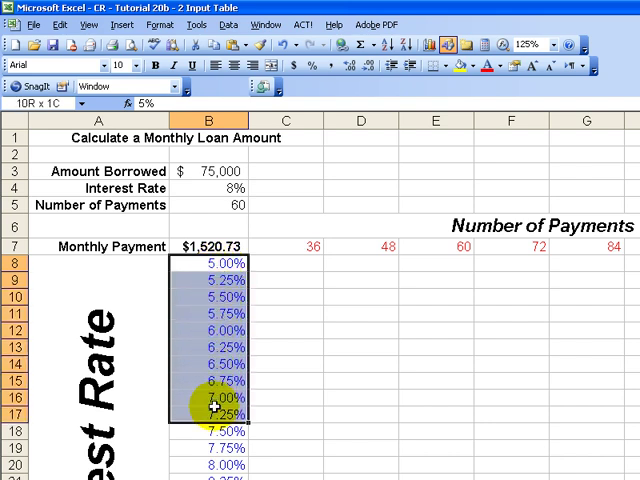
drag(212, 408, 212, 275)
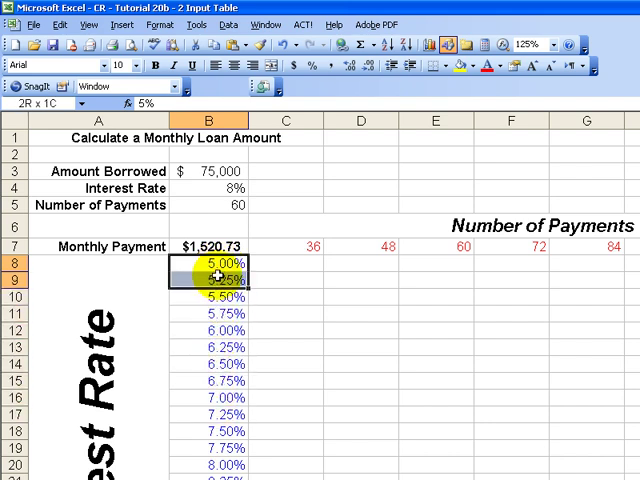
click(210, 188)
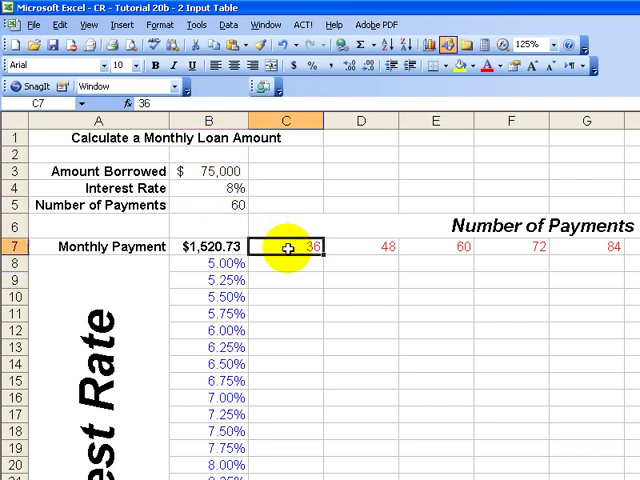
drag(295, 246, 460, 246)
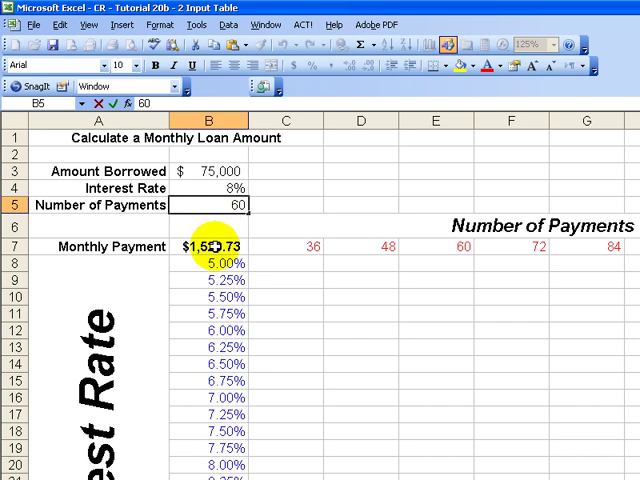
Reopen B7's =-PMT(B4/12,B5,B3) formula and leave it unchanged.
click(213, 246)
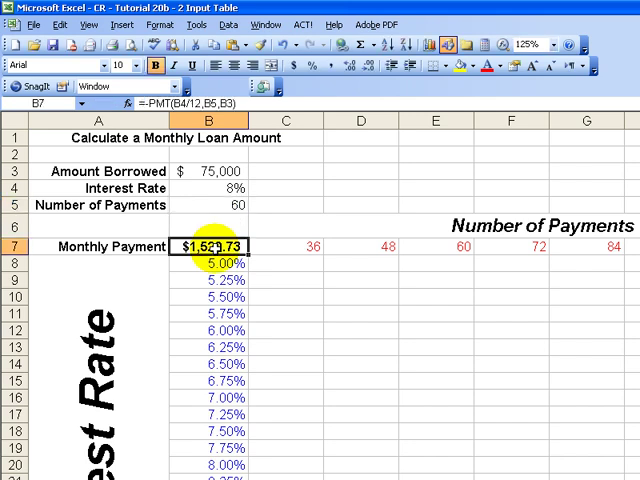
double_click(207, 247)
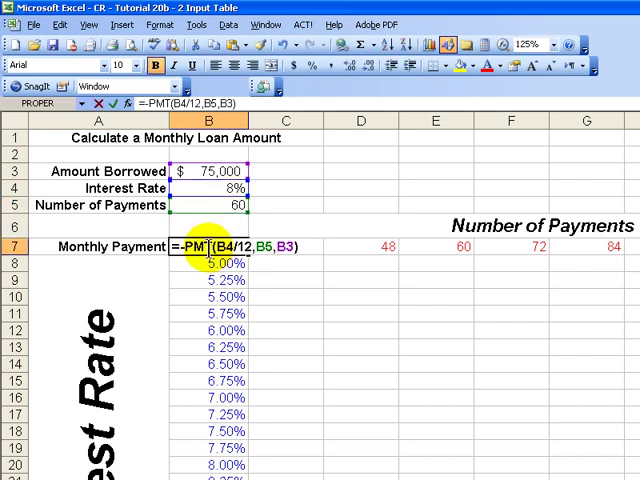
key(Return)
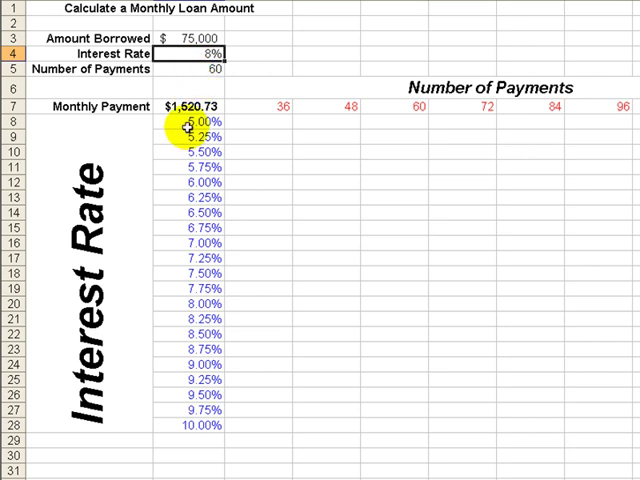
click(195, 89)
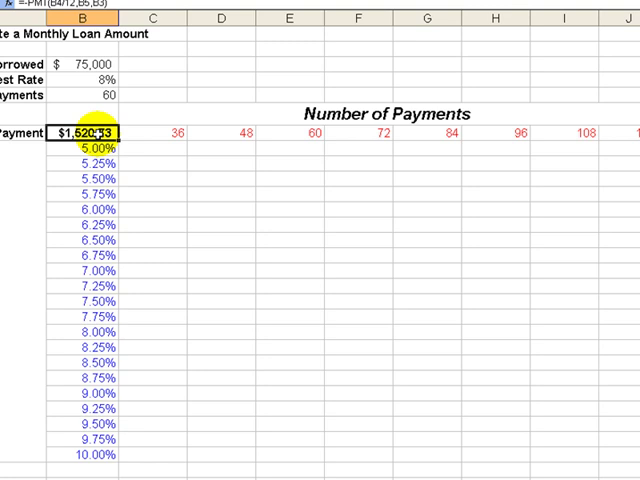
Select the grid B7:J28 and start the data table setup.
drag(78, 130, 618, 178)
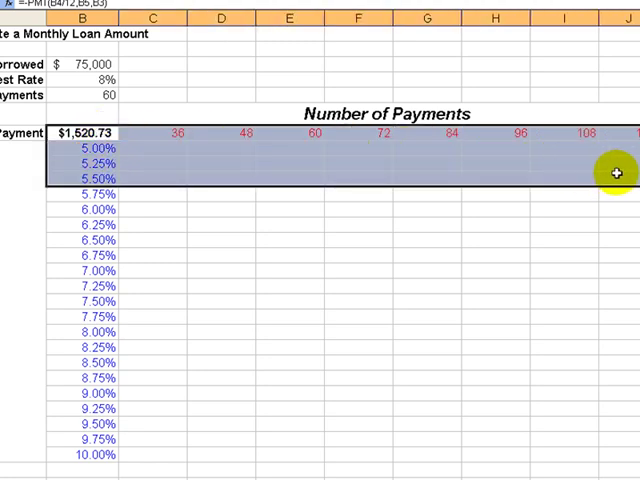
drag(617, 173, 603, 457)
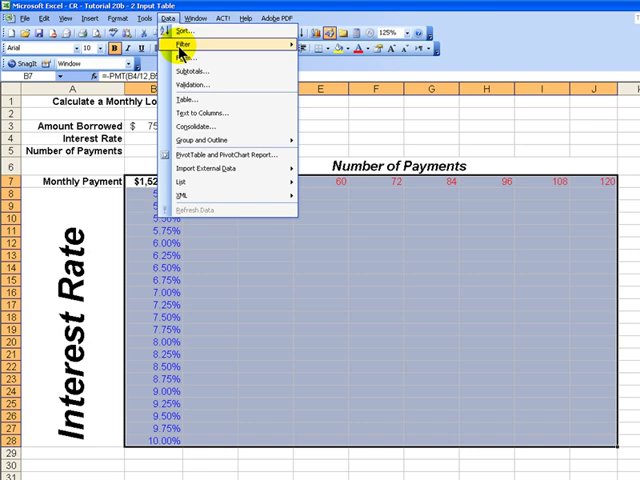
click(186, 98)
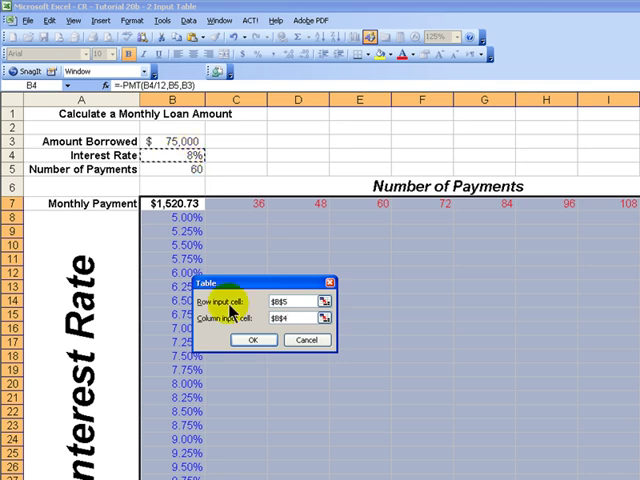
Confirm the Table dialog so the grid fills with payments, e.g. $2,247.82 at 5% over 36.
click(253, 340)
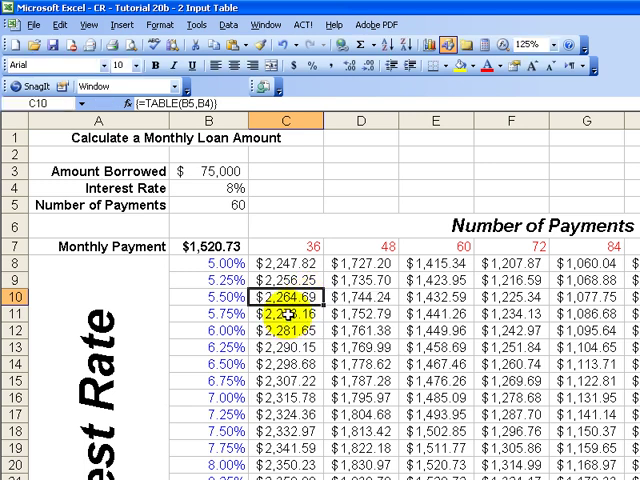
Confirm the results hold {=TABLE(B5,B4)} and select the calculated payment cells from C8.
double_click(290, 310)
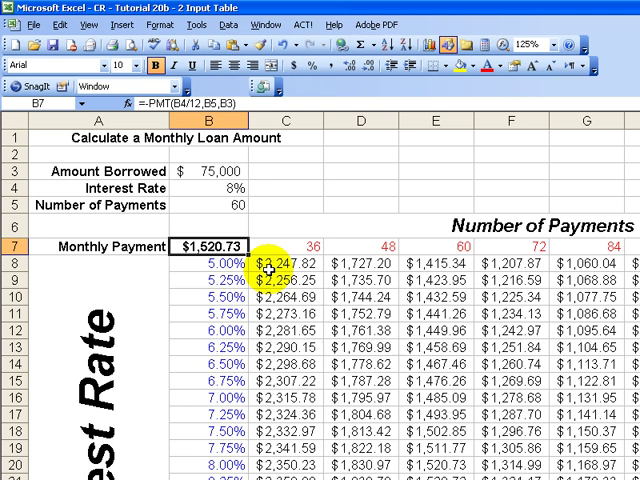
click(273, 299)
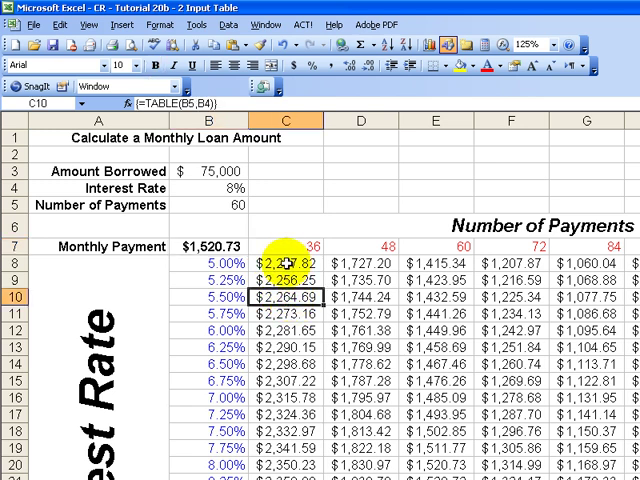
click(284, 262)
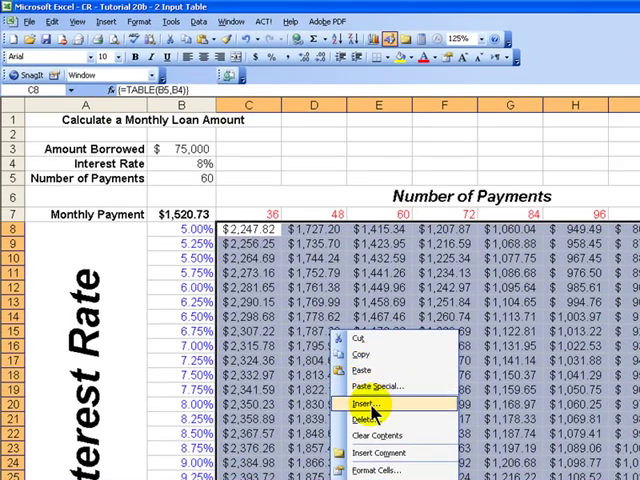
Clear contents of the calculated payments, then select the B7 formula cell.
click(378, 418)
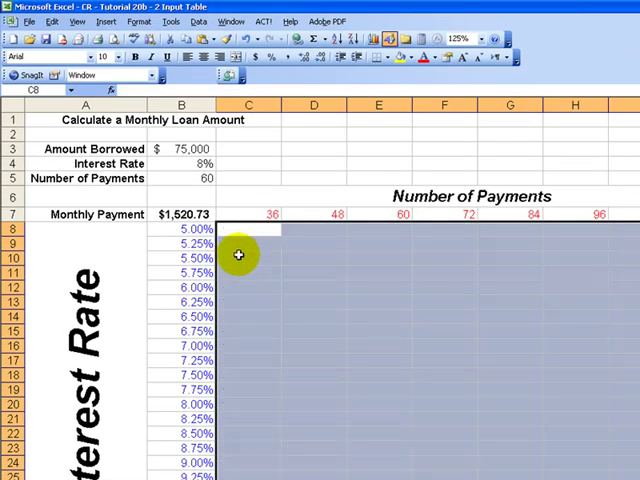
click(248, 231)
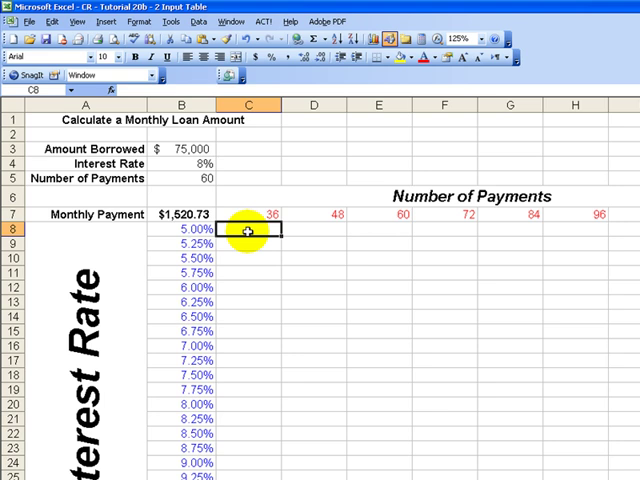
click(184, 213)
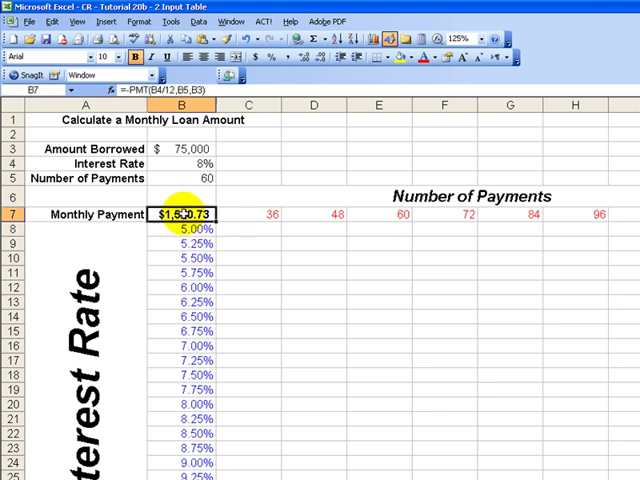
double_click(185, 214)
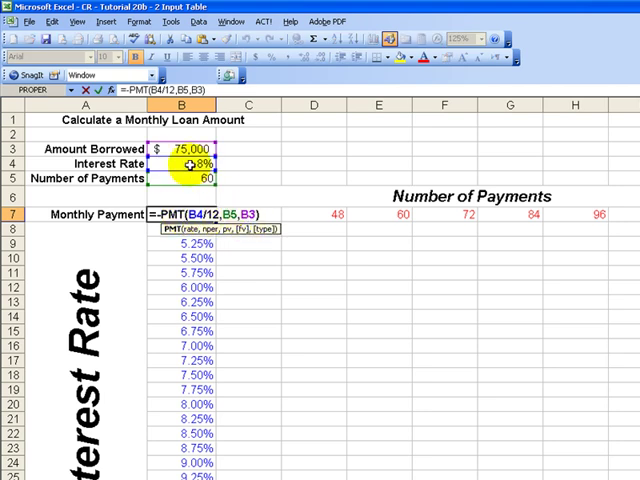
key(Return)
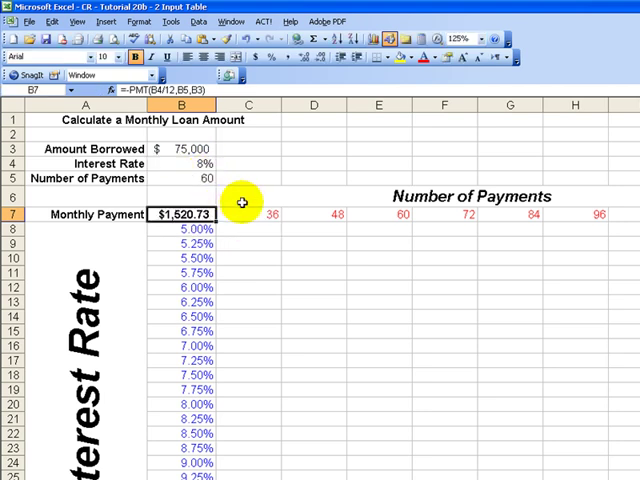
drag(248, 214, 314, 214)
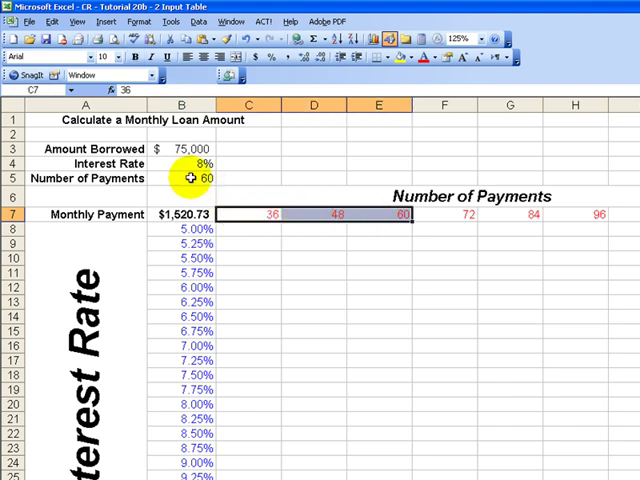
click(180, 178)
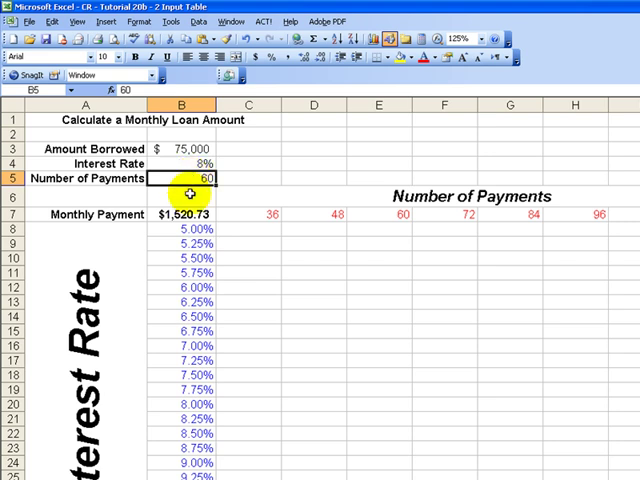
drag(183, 228, 183, 331)
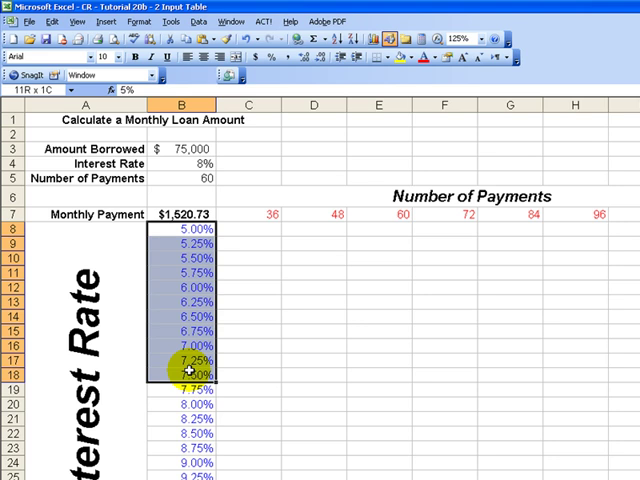
click(183, 231)
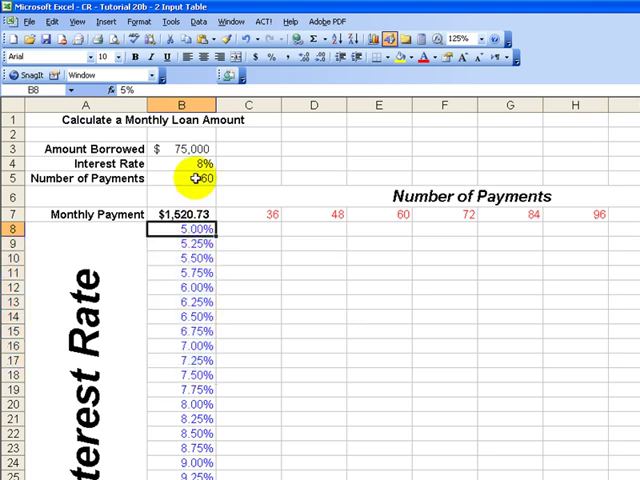